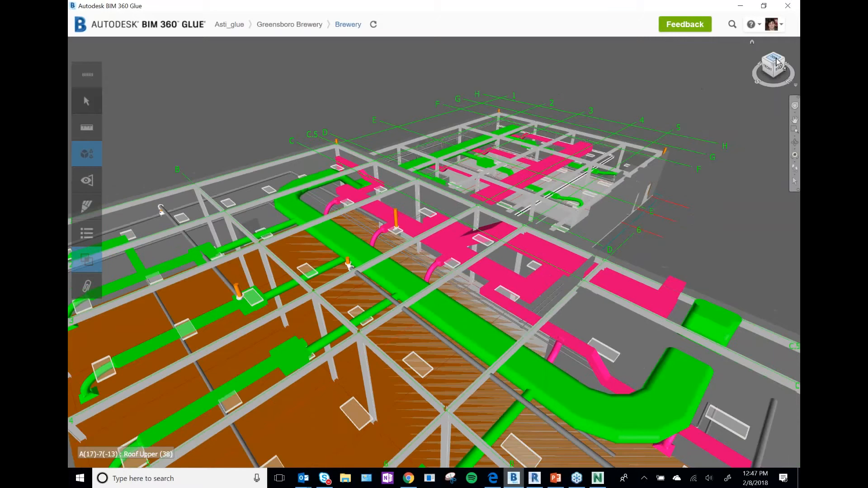
- Switch the Greensboro Brewery roof model to a top-down ViewCube view
click(773, 59)
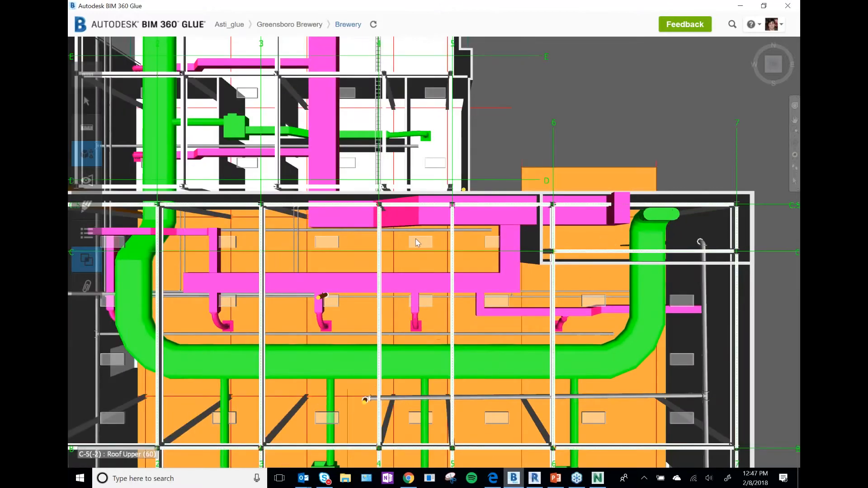
mouse_move(529, 217)
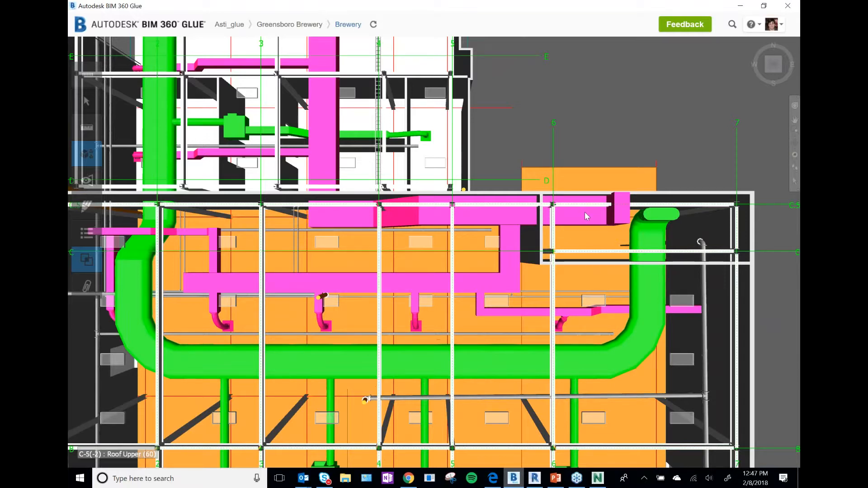
mouse_move(642, 220)
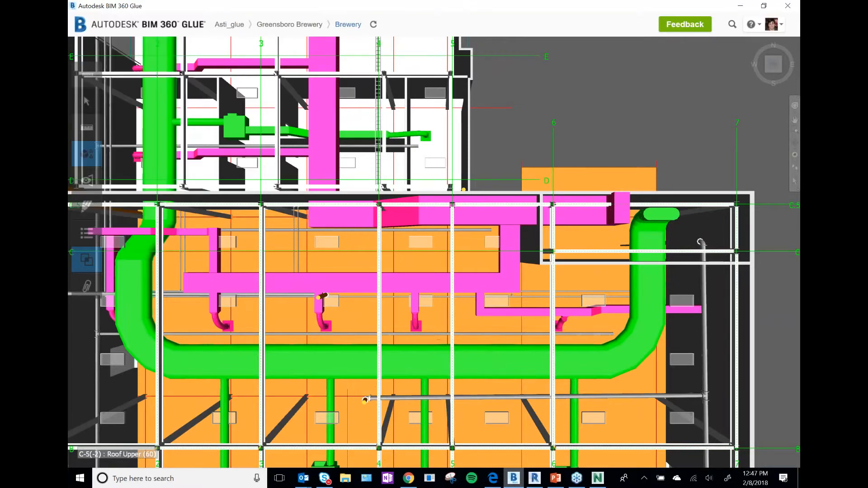
- Open the Duct-Steel clash results showing six clashes: four open, two resolved
click(86, 260)
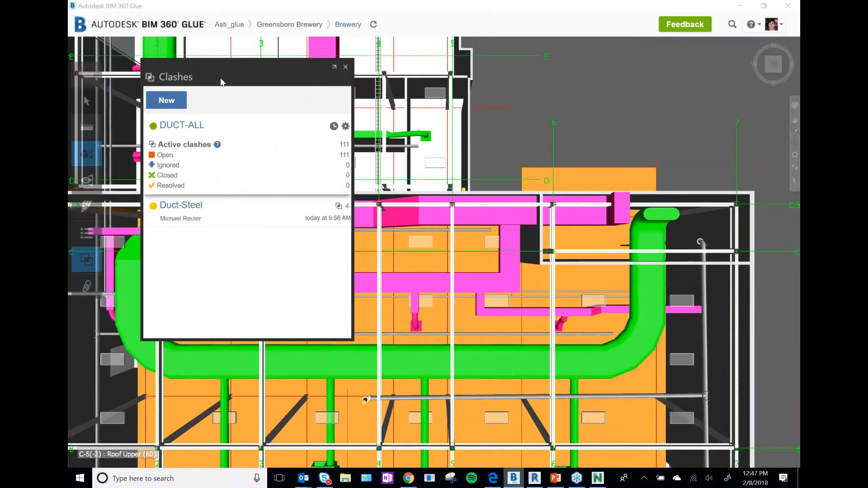
click(180, 205)
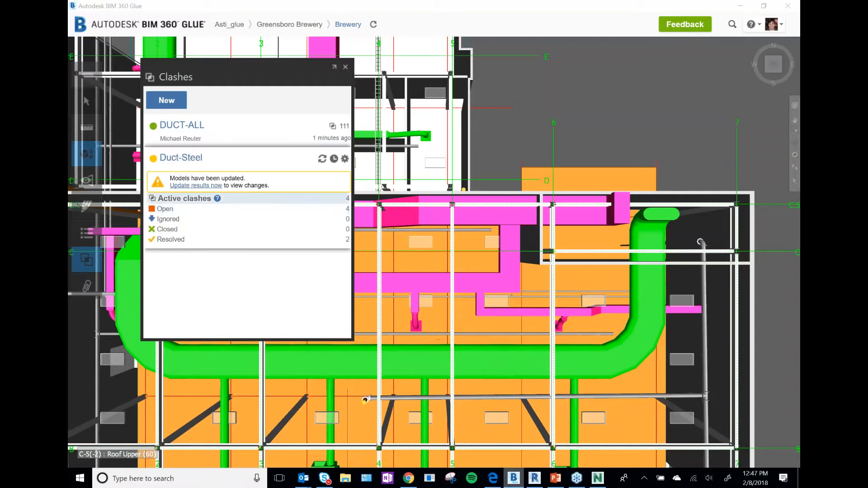
click(195, 185)
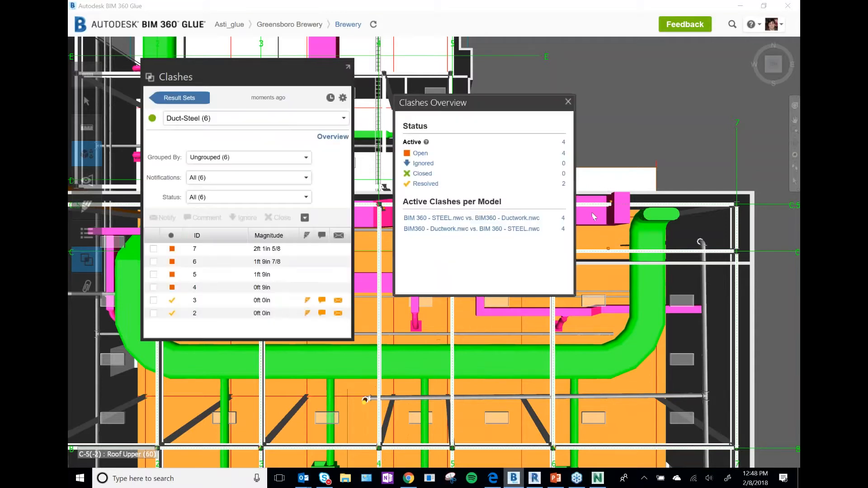
mouse_move(566, 104)
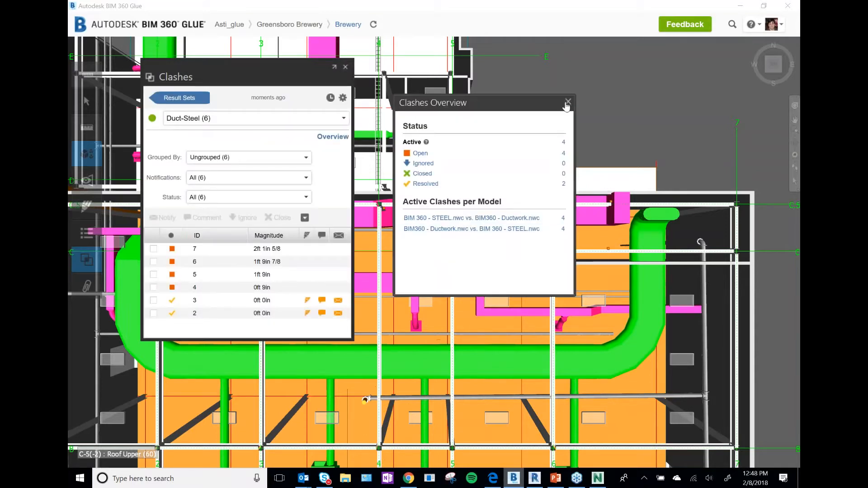
- Close the clash overview and save a freehand markup circling clash 7's duct
click(567, 103)
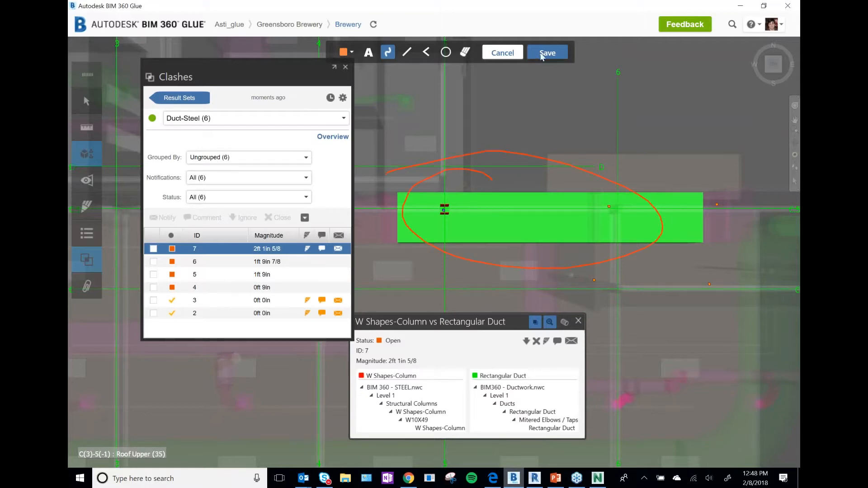
click(547, 52)
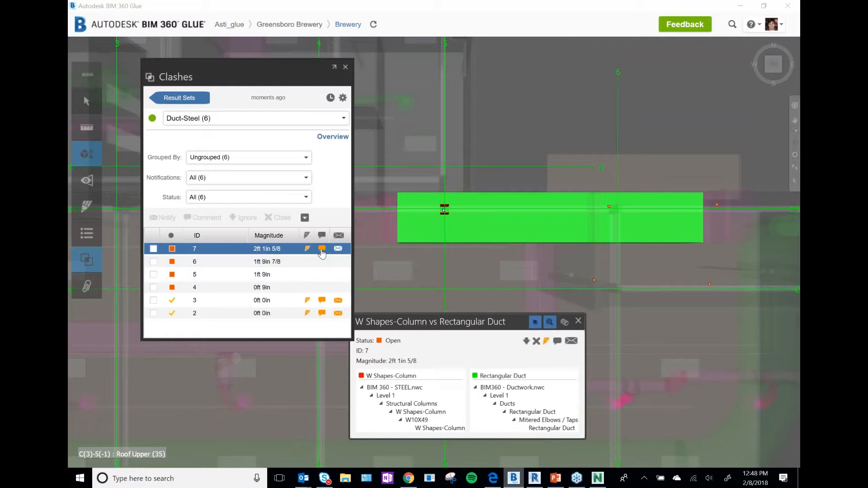
- Add and save the comment 'Move Duct S to miss Steel' on clash 7
click(321, 248)
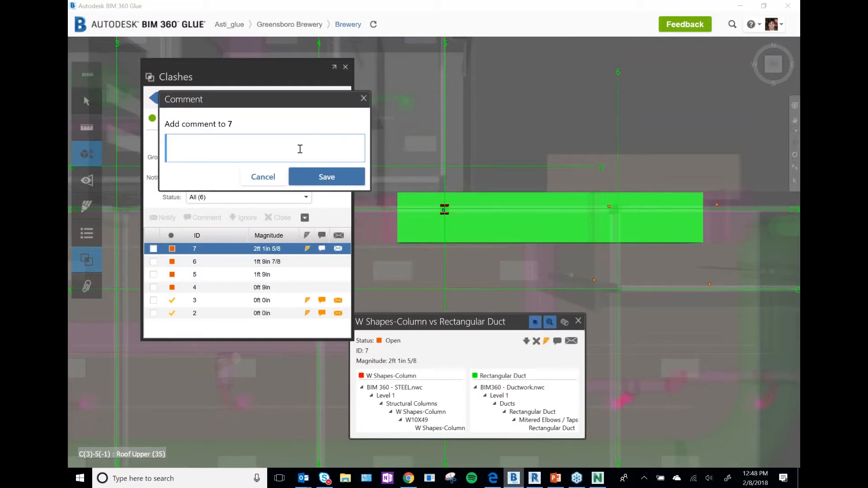
text(mOVE d)
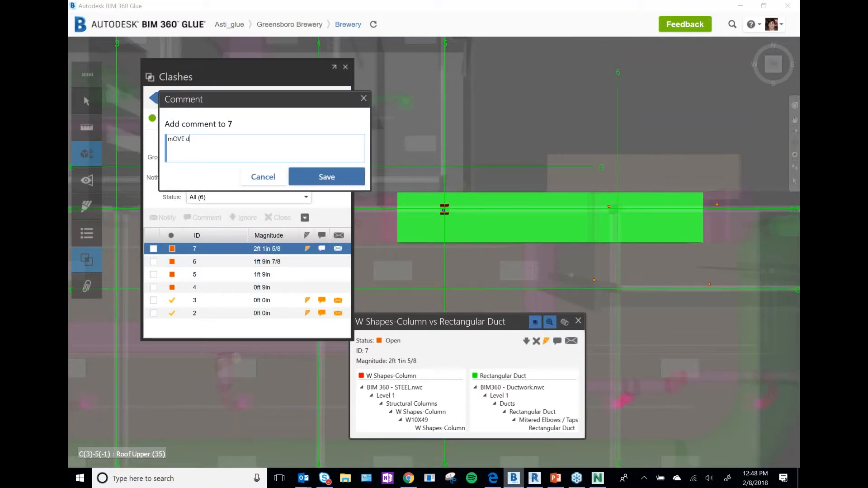
text(Move Duct)
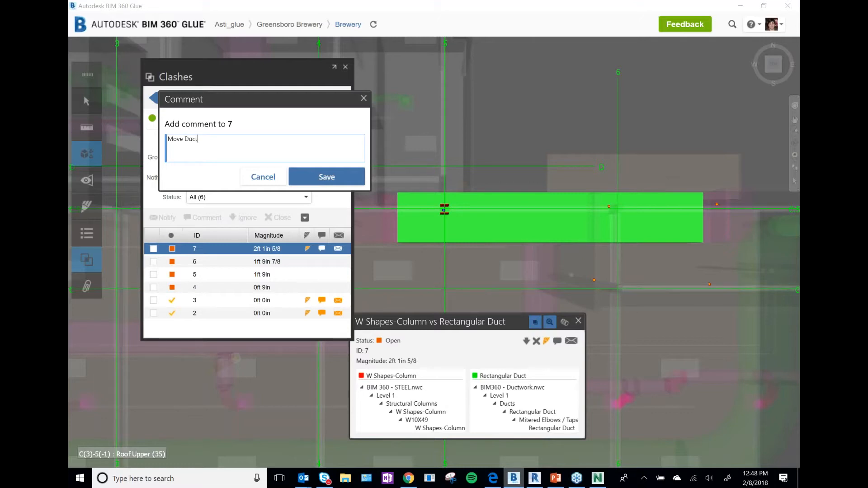
text(S to miss)
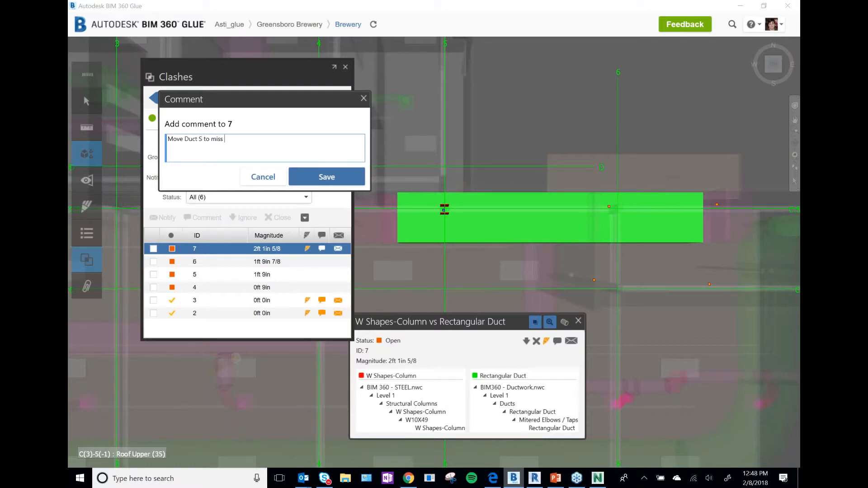
click(326, 177)
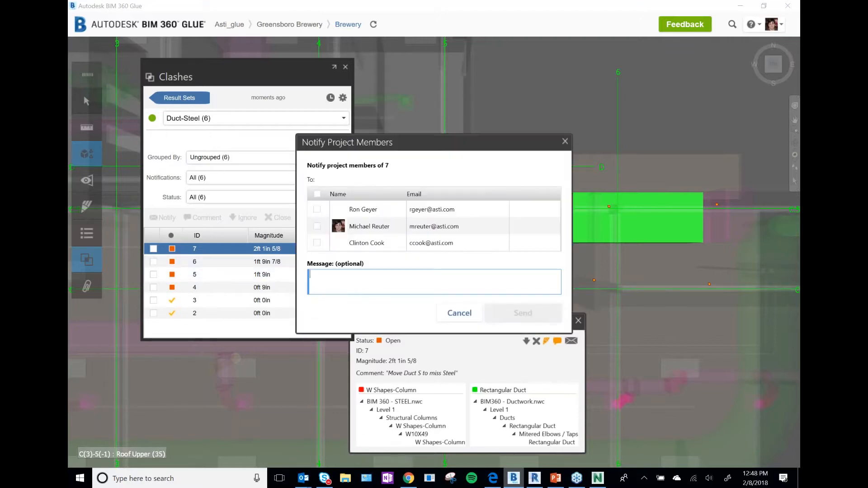
- Send one project member a clash 7 notice to move ductwork off the steel
click(317, 226)
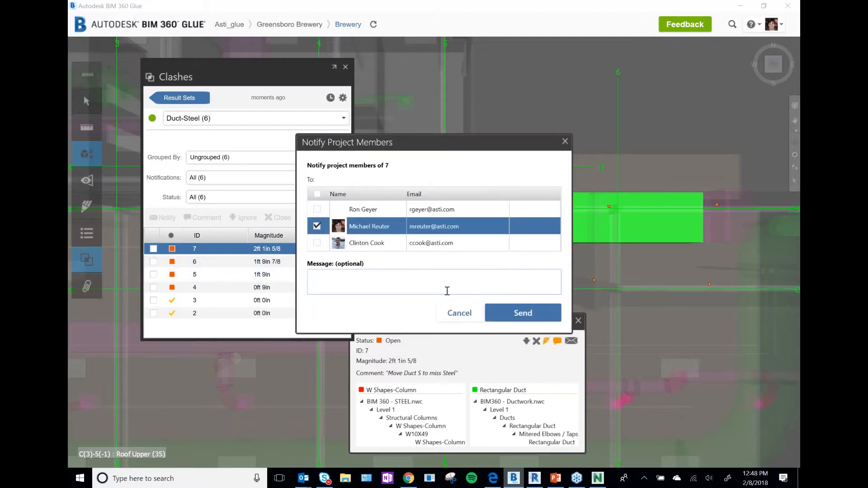
text(Please move the duct)
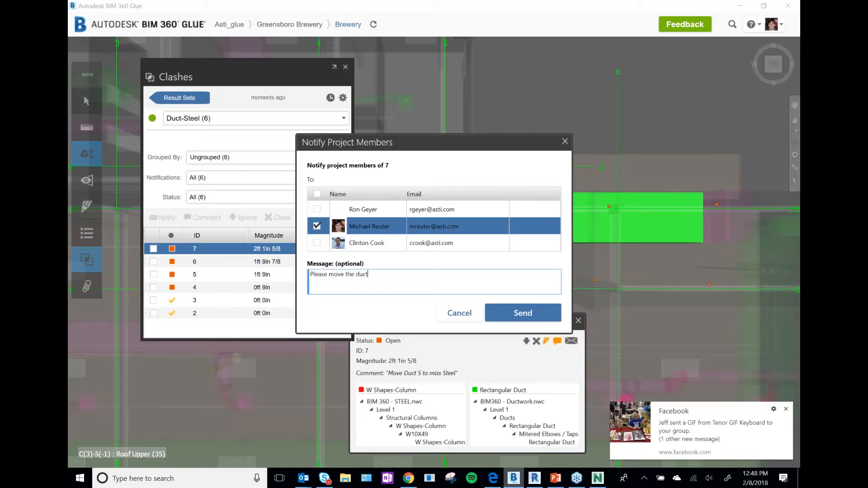
text(work S to miss)
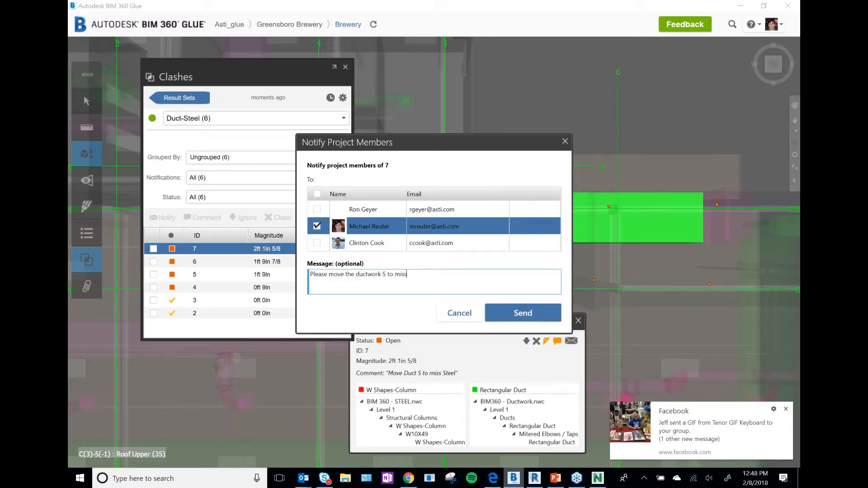
click(522, 312)
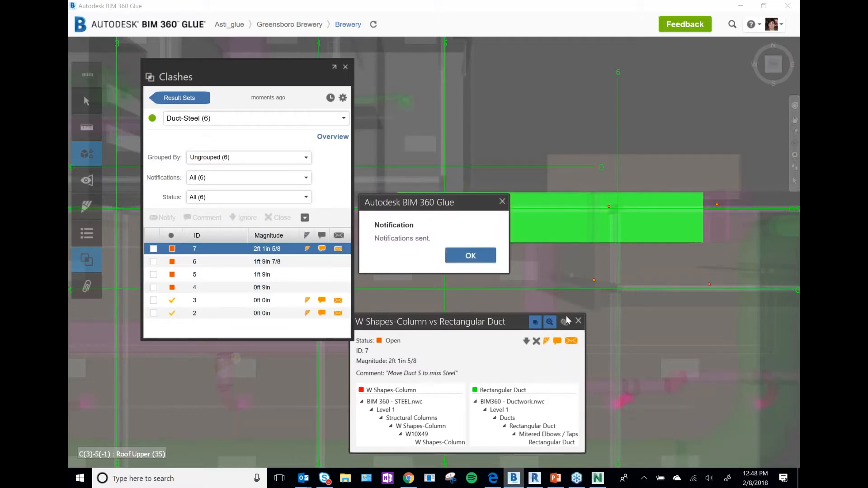
click(470, 255)
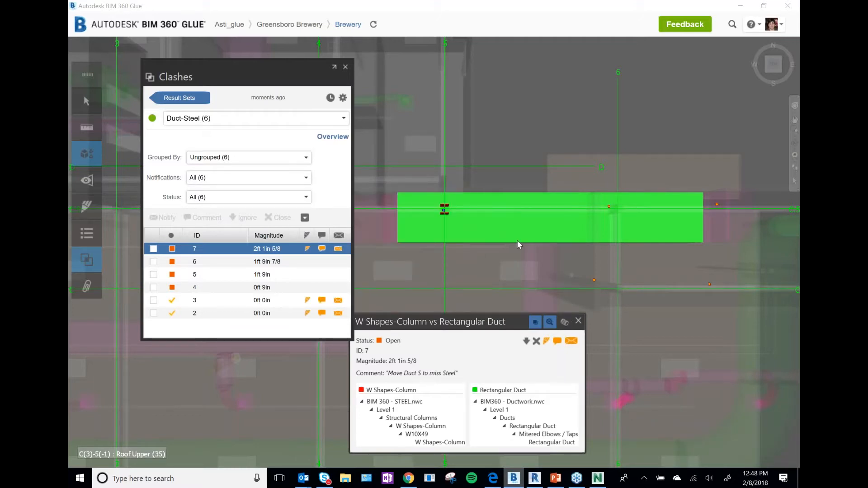
mouse_move(458, 232)
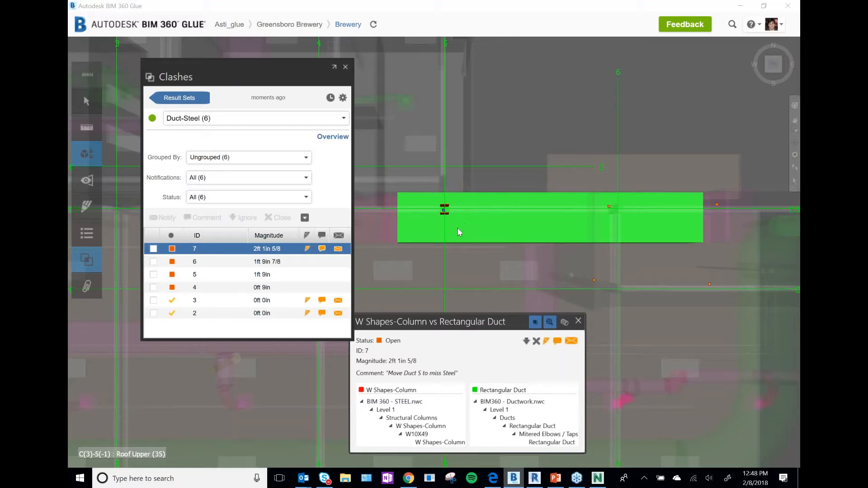
mouse_move(471, 237)
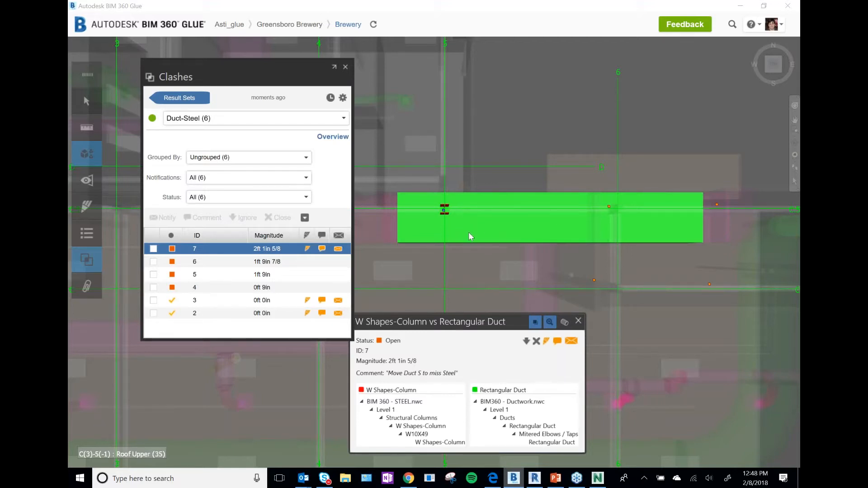
mouse_move(593, 240)
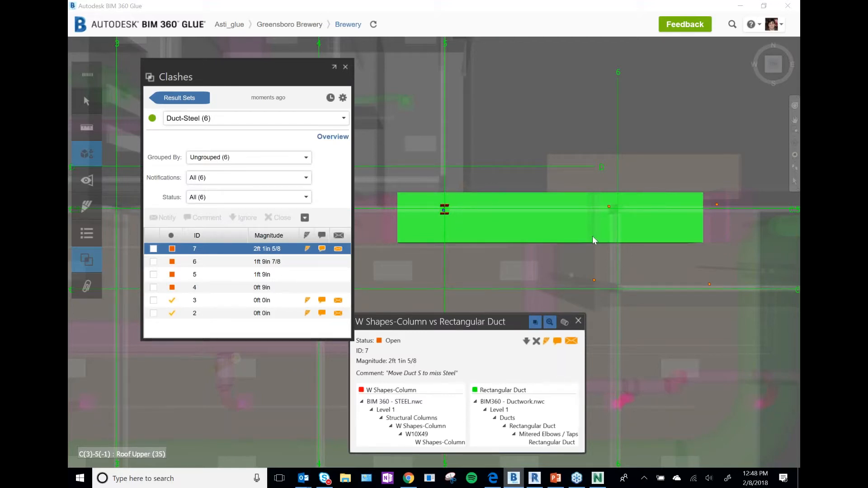
mouse_move(581, 222)
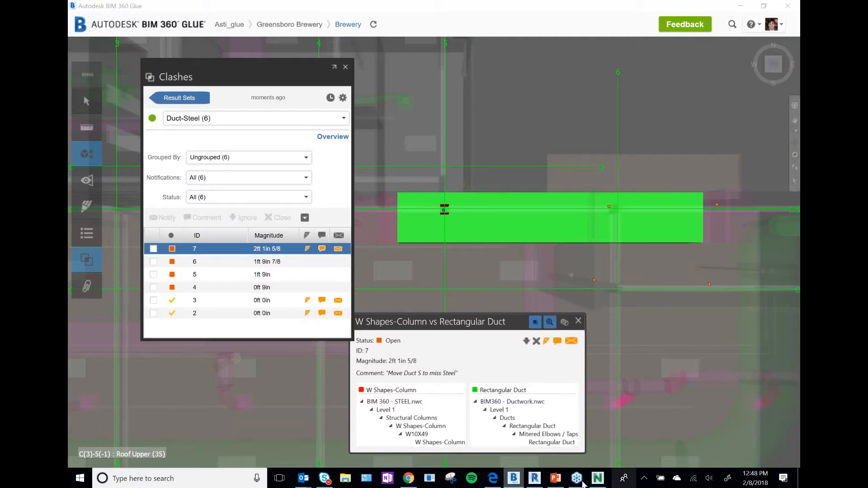
- Switch to Revit and launch Clash Pinpoint from Add-Ins
click(533, 478)
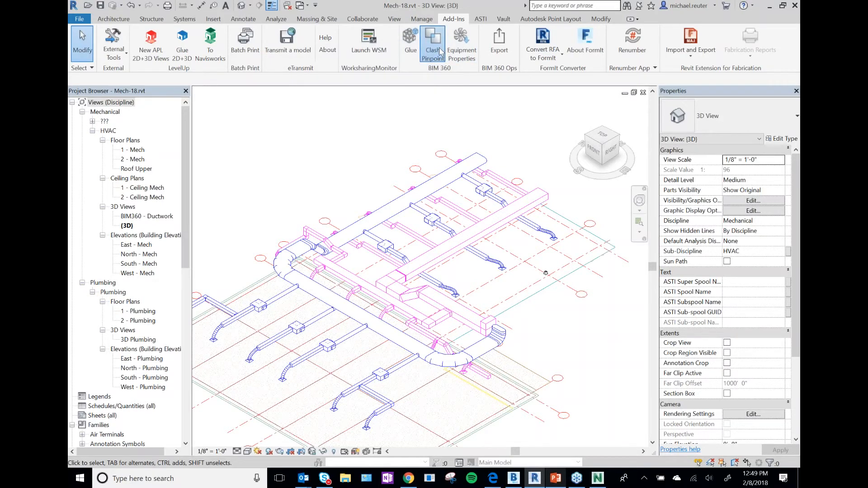
click(433, 42)
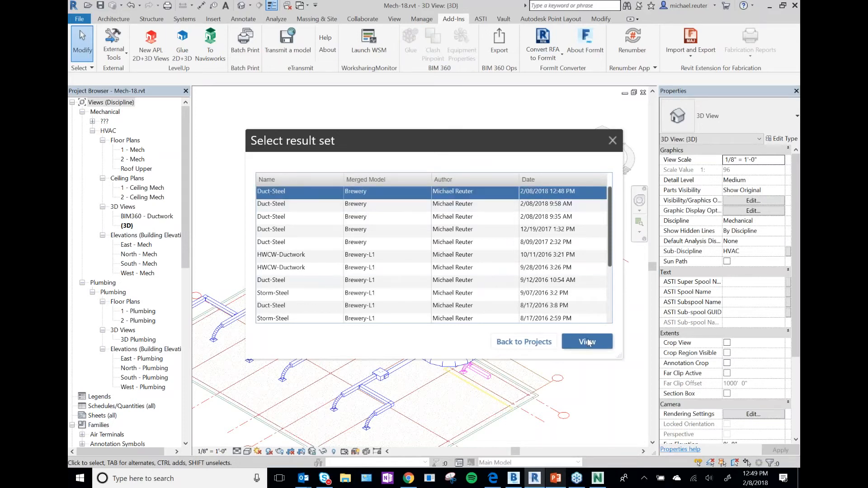
- Load the newest Duct-Steel result set and check clash 7
click(586, 341)
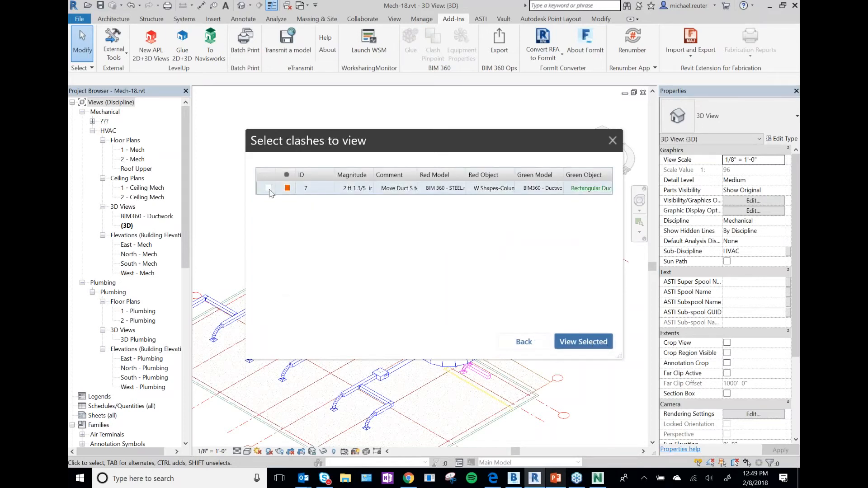
click(267, 188)
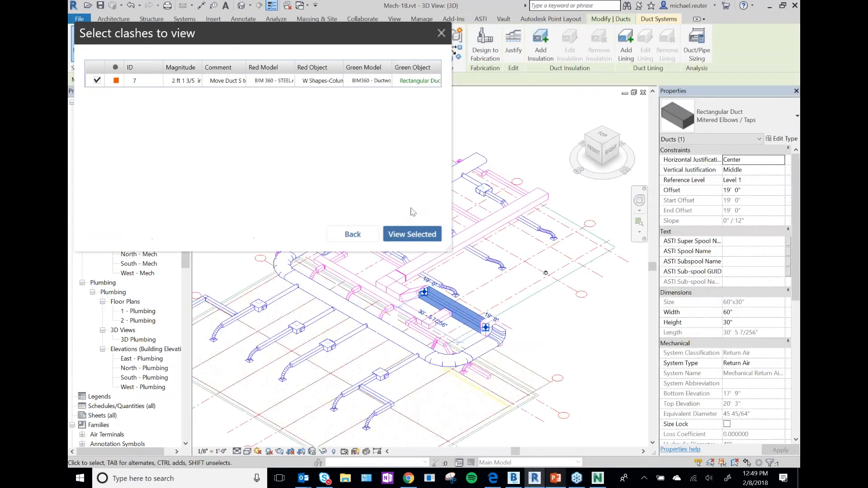
- View clash 7's rectangular duct, clear the selection, and minimize Revit
click(412, 234)
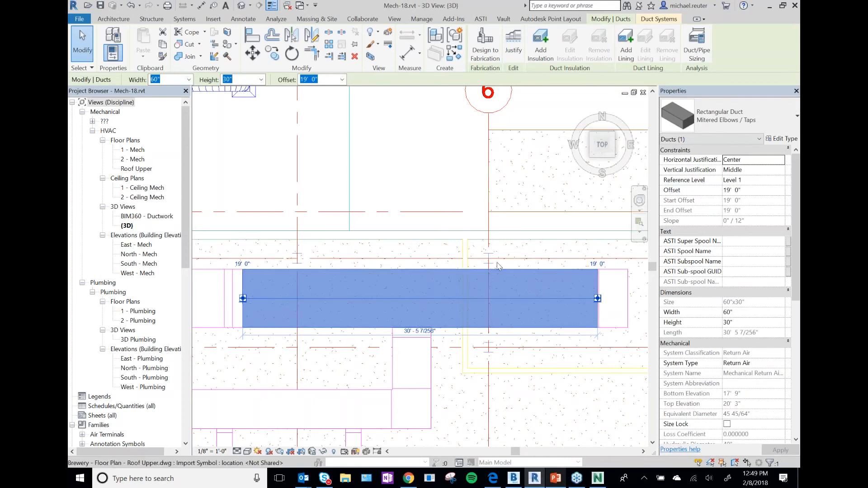
mouse_move(434, 165)
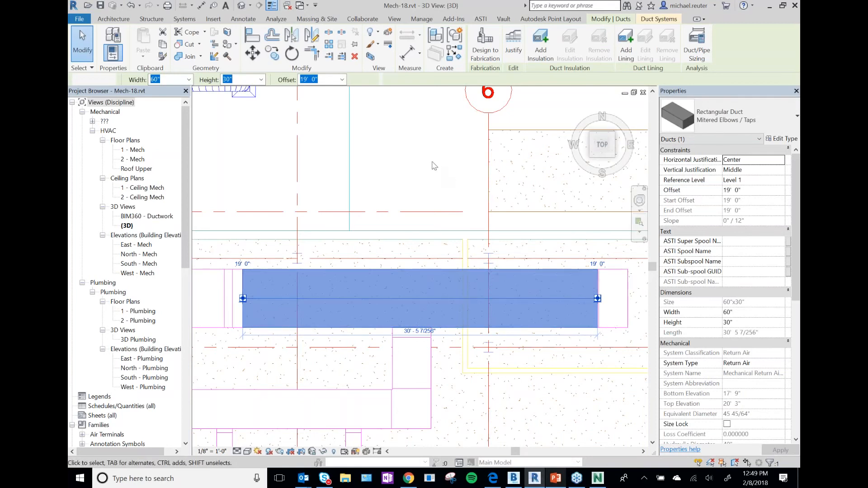
click(454, 18)
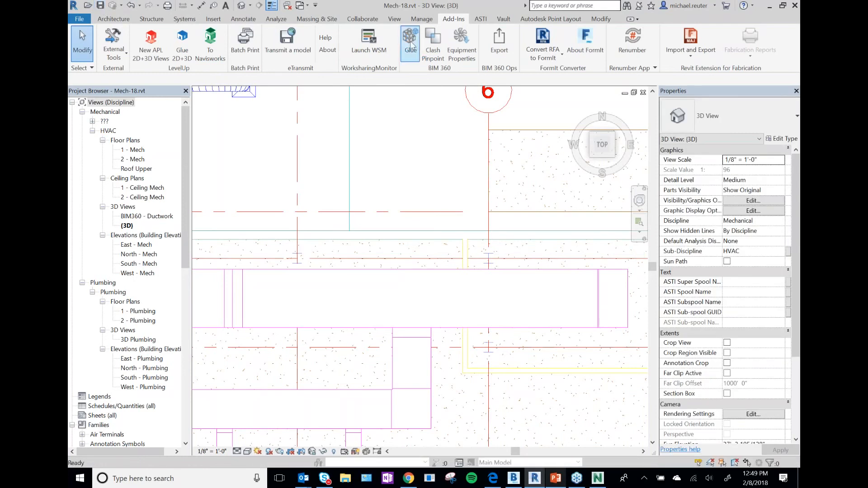
mouse_move(442, 92)
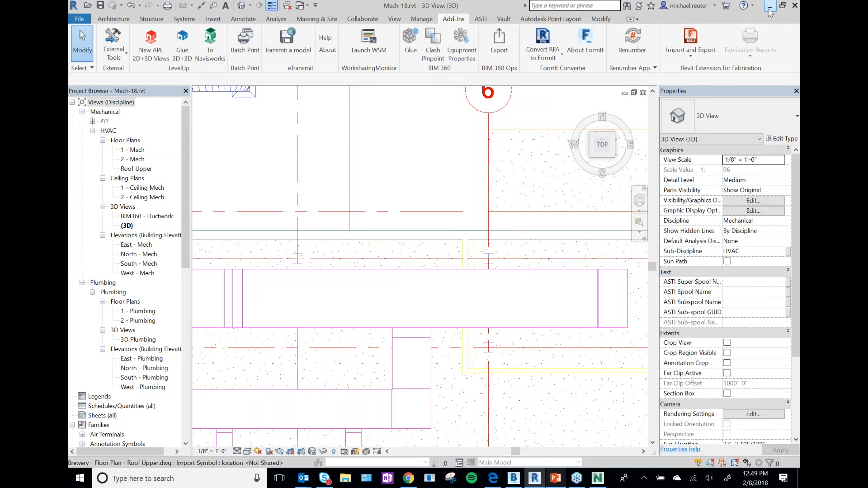
click(512, 478)
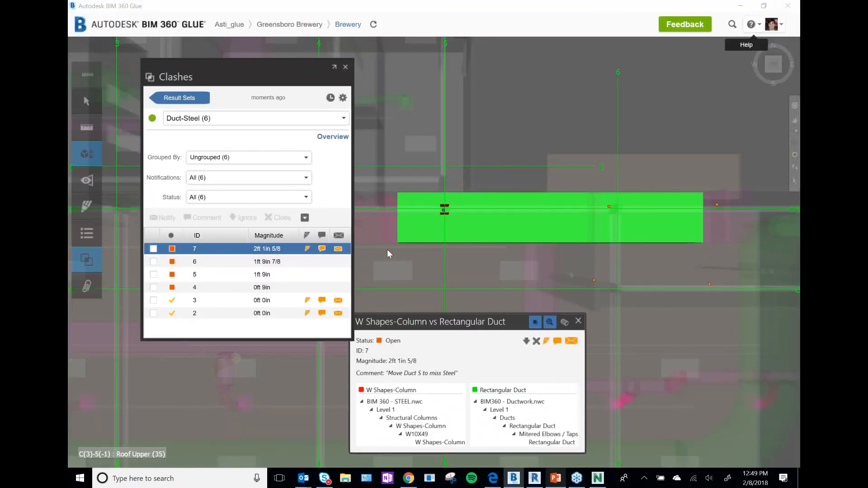